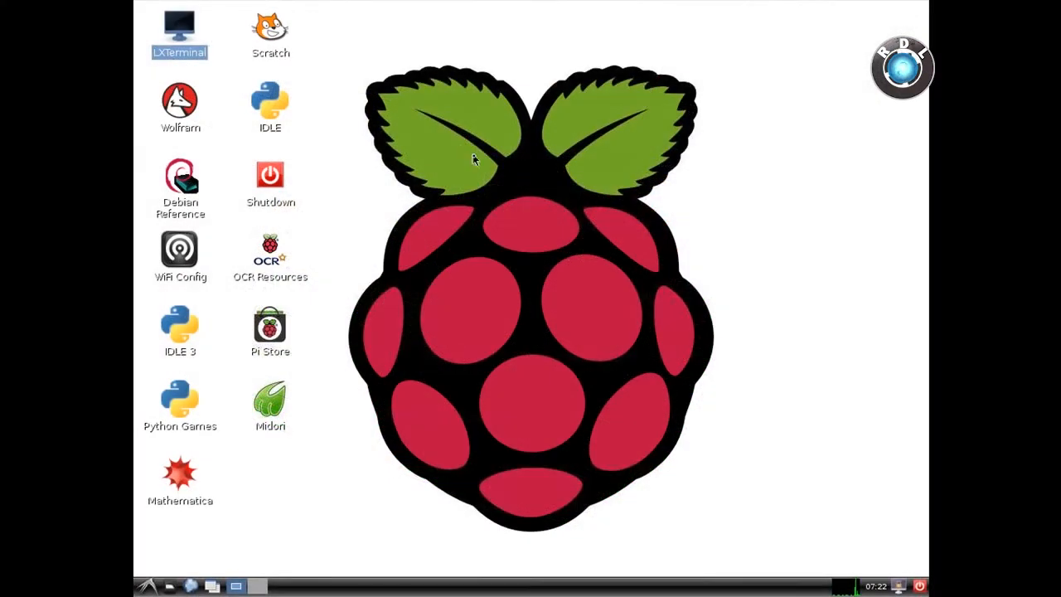
mouse_move(530, 236)
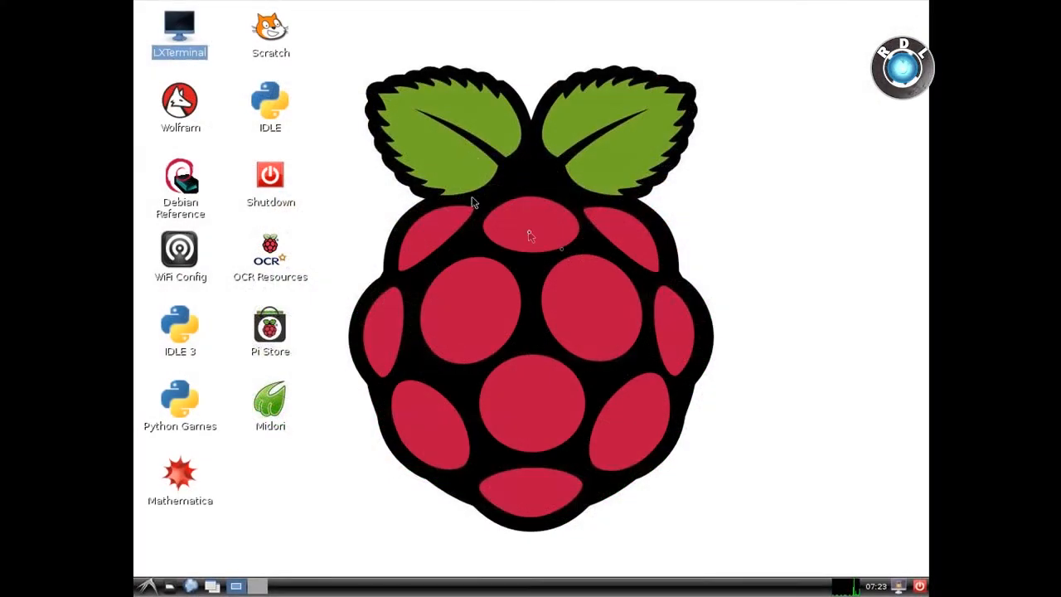
Run 'sudo apt-get install minicom' and answer y to install minicom with lrzsz
double_click(179, 25)
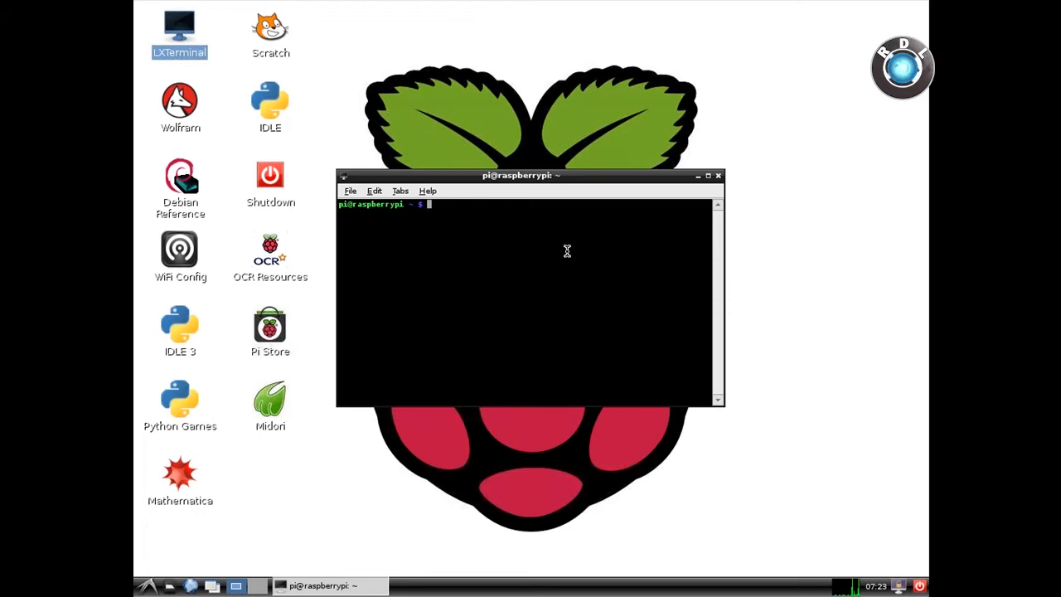
type("sudo")
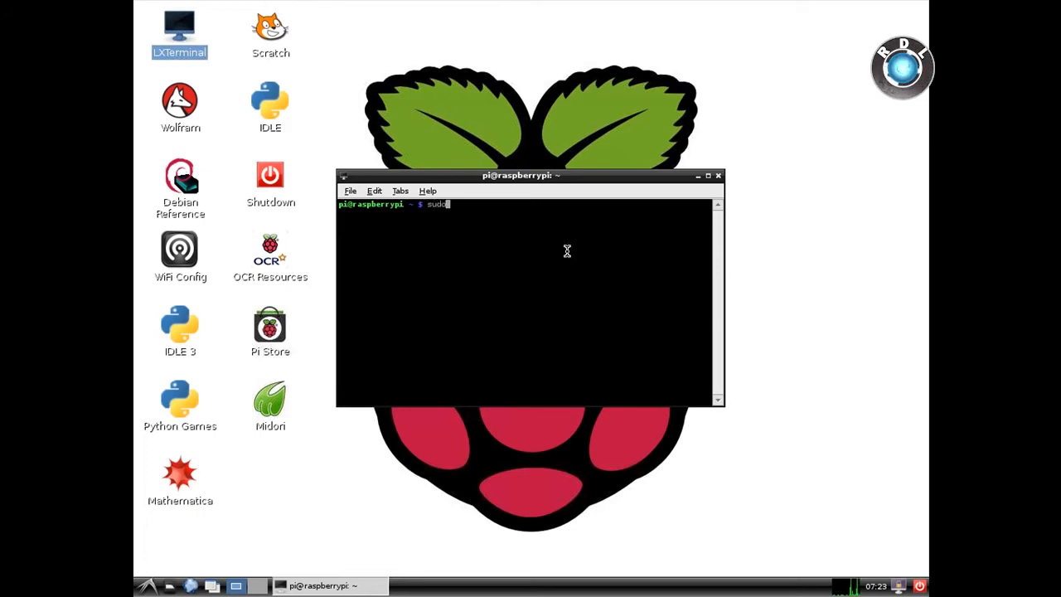
type("apt")
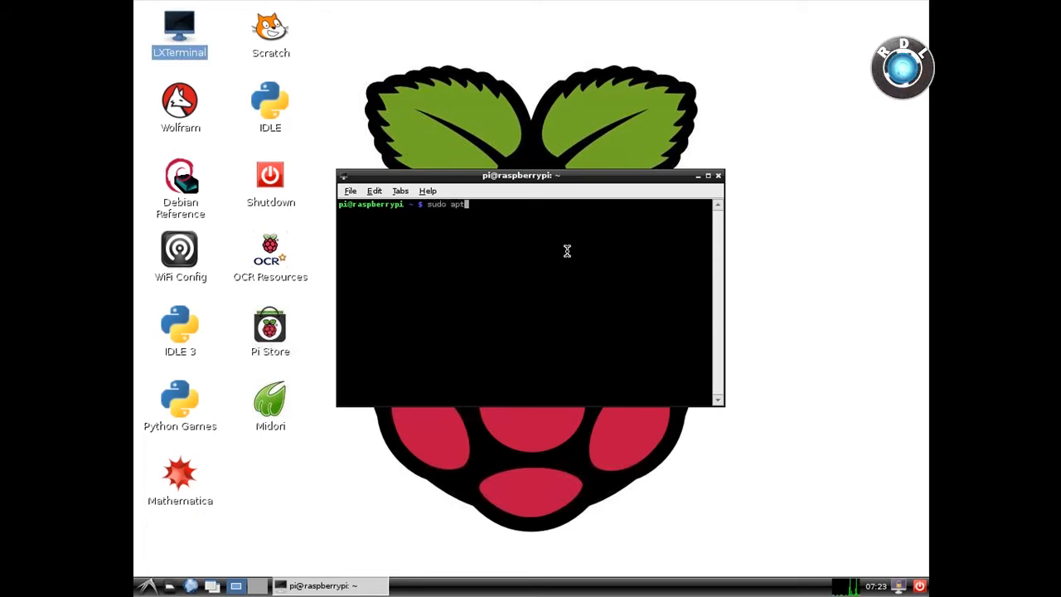
type("-get install")
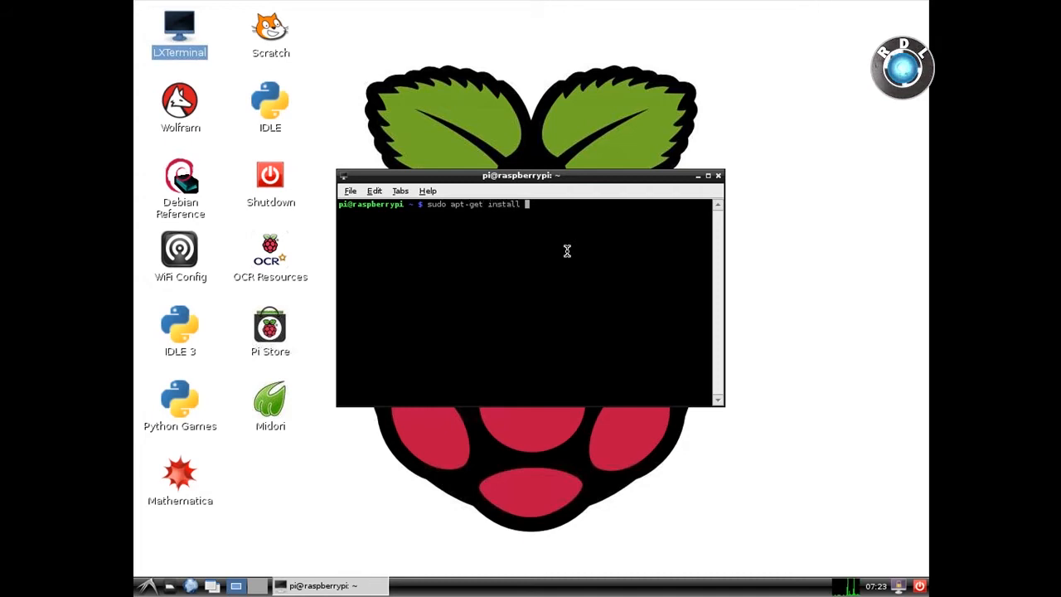
type("minicom")
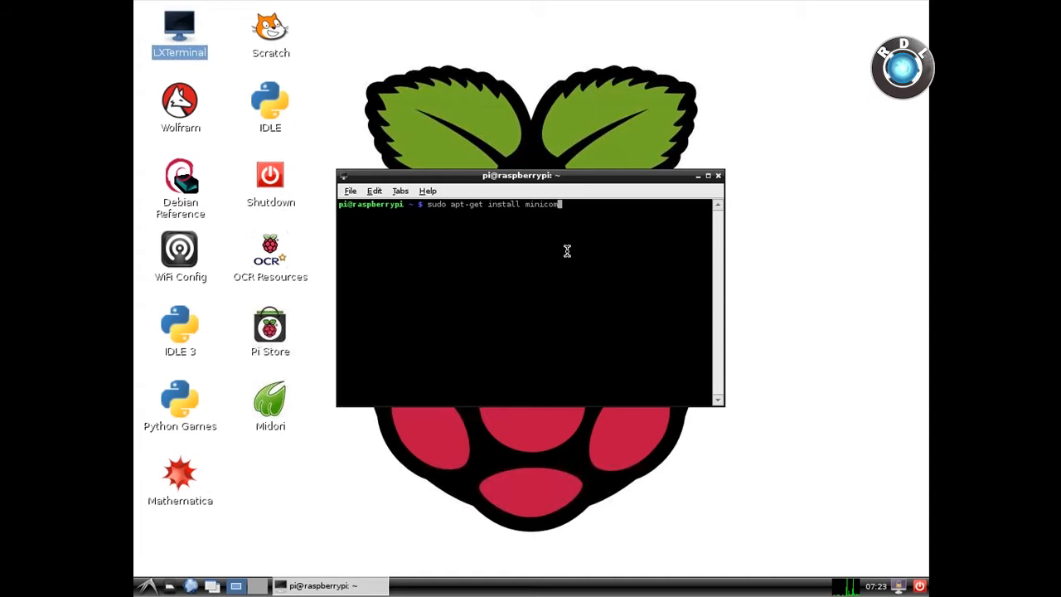
key("Return")
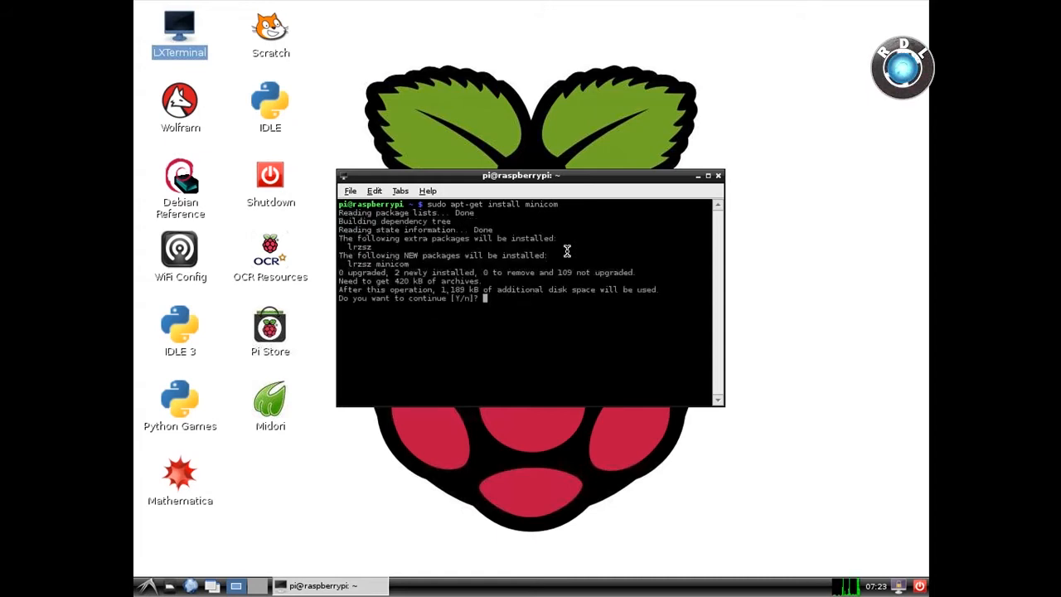
type("y")
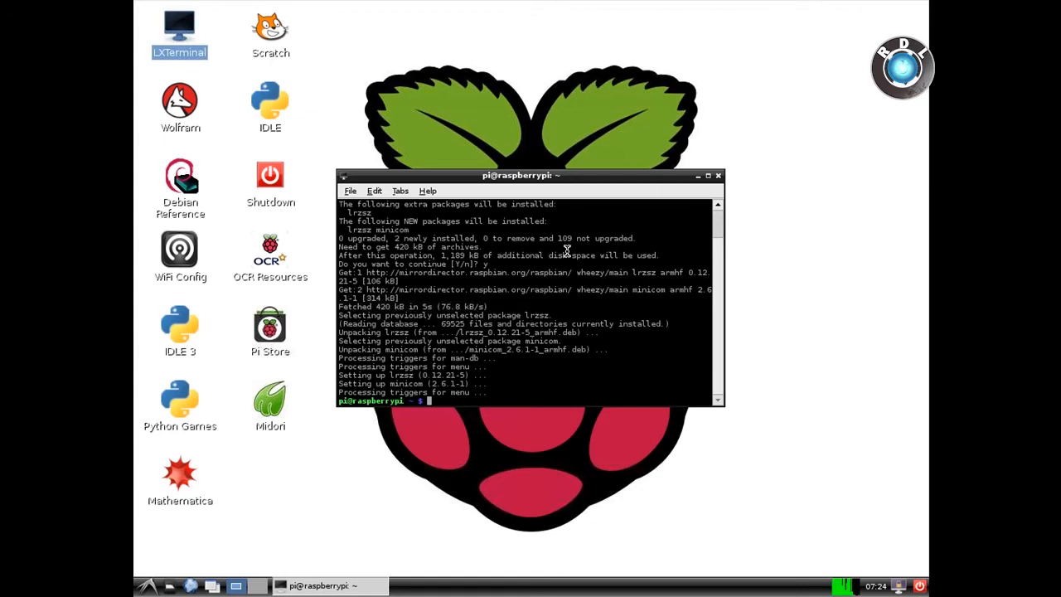
Change into /dev and list its device files, revealing ttyAMA0 and ttyUSB0
type("cd /")
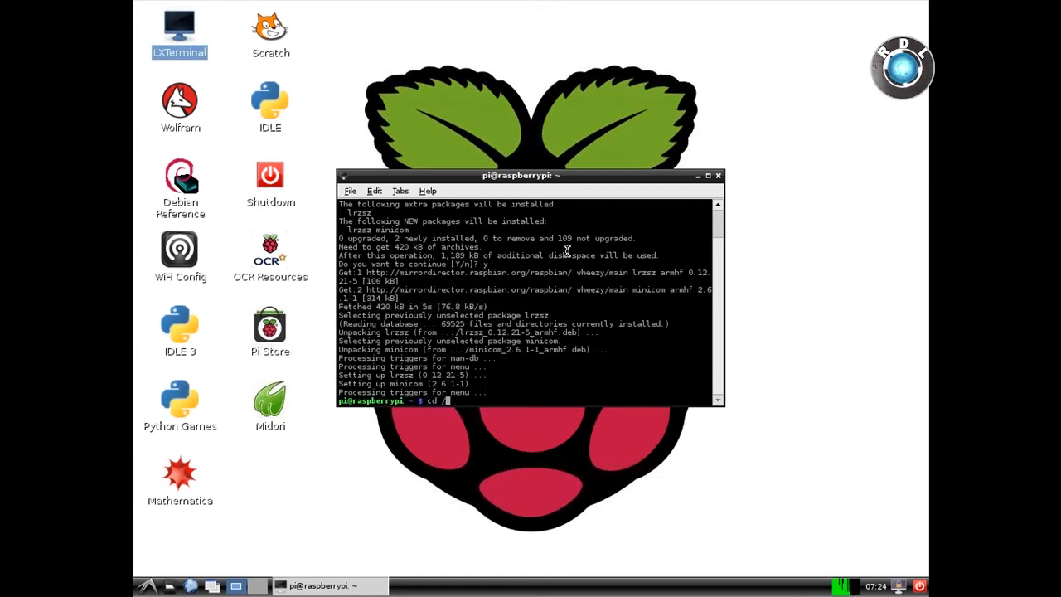
type("dev/tt")
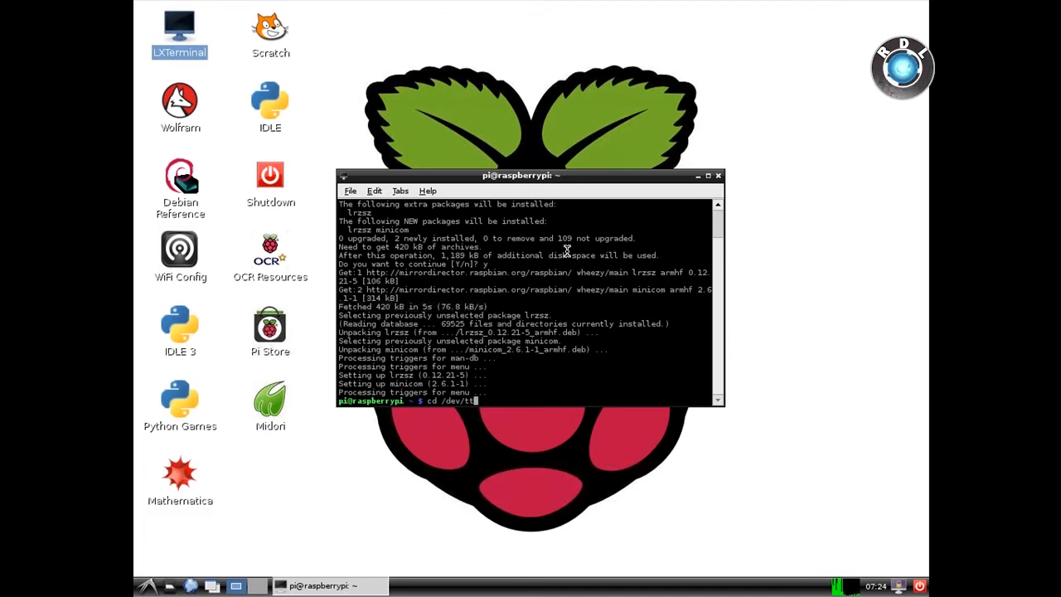
type("yU")
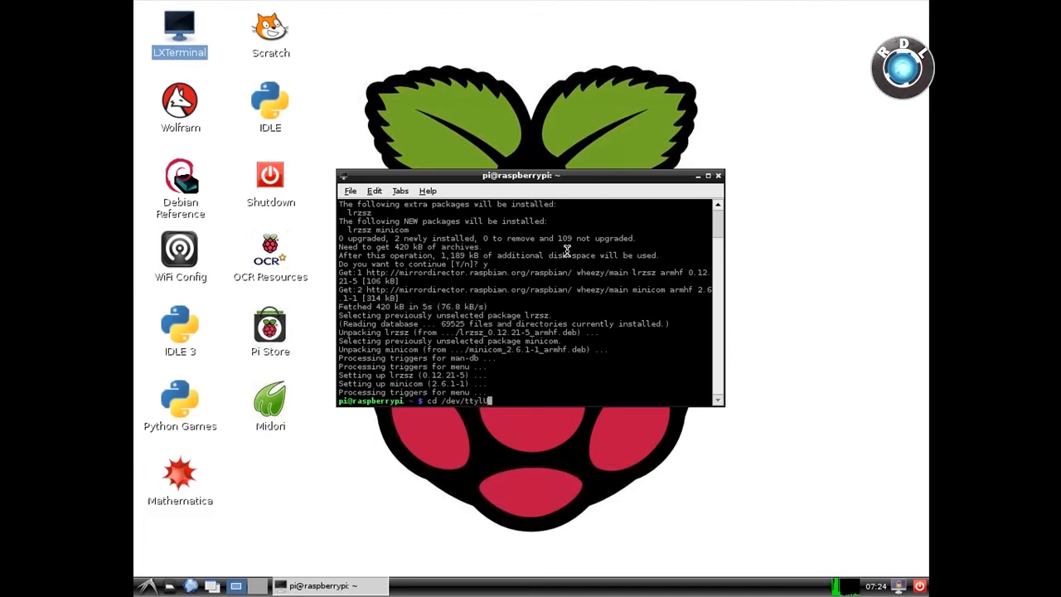
key("Return")
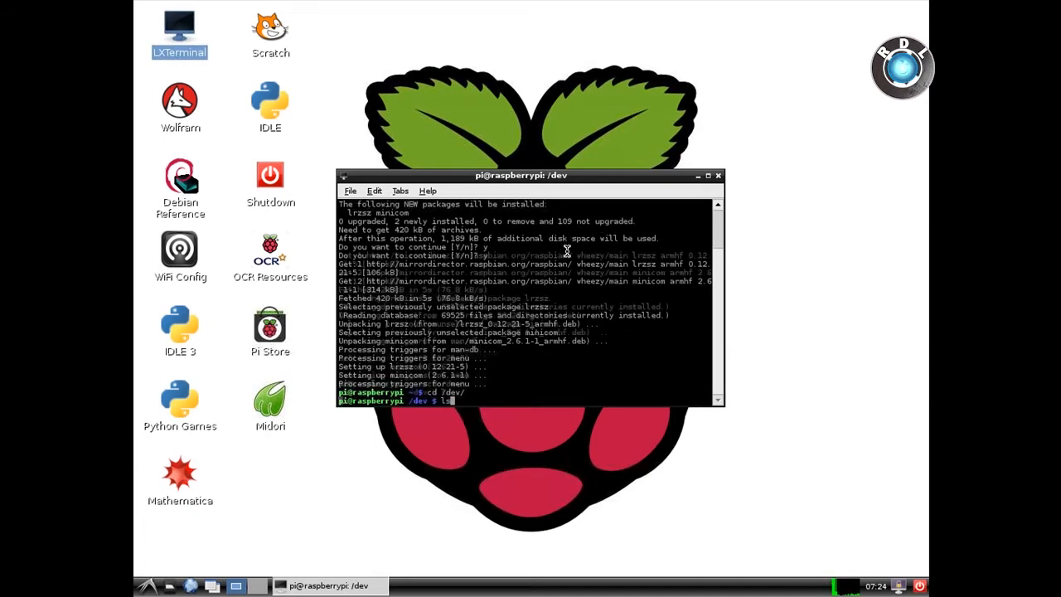
key("Return")
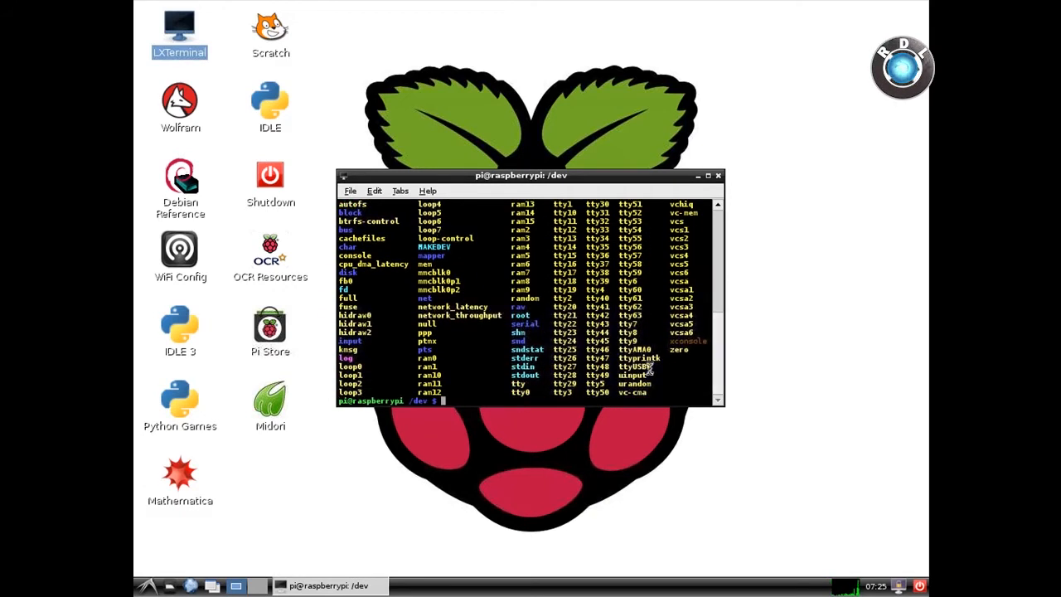
mouse_move(475, 402)
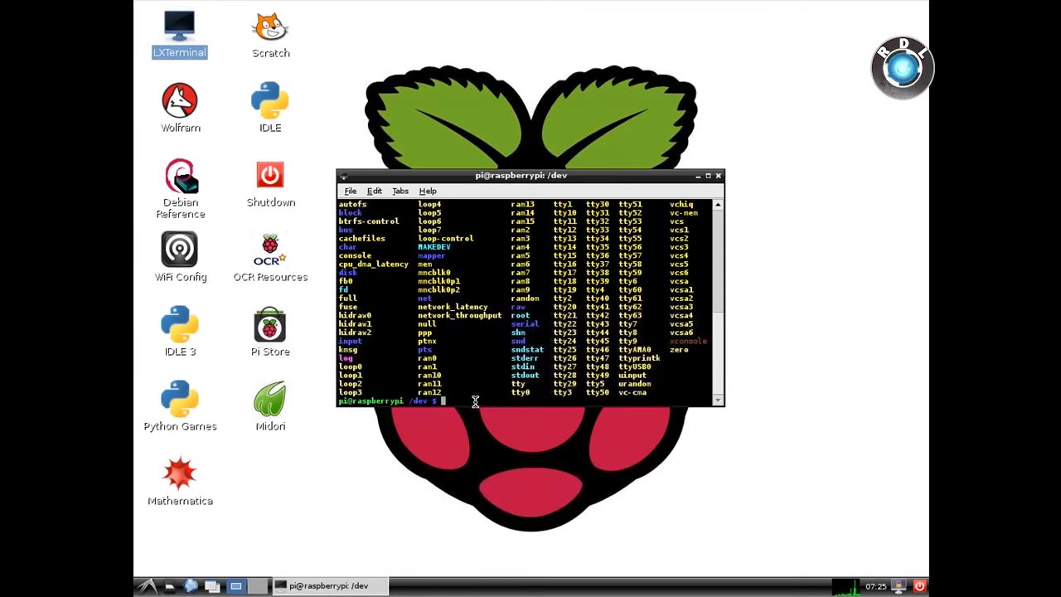
Rerun 'sudo apt-get install minicom', which reports minicom already at the newest version
left_click(717, 175)
type("sudo")
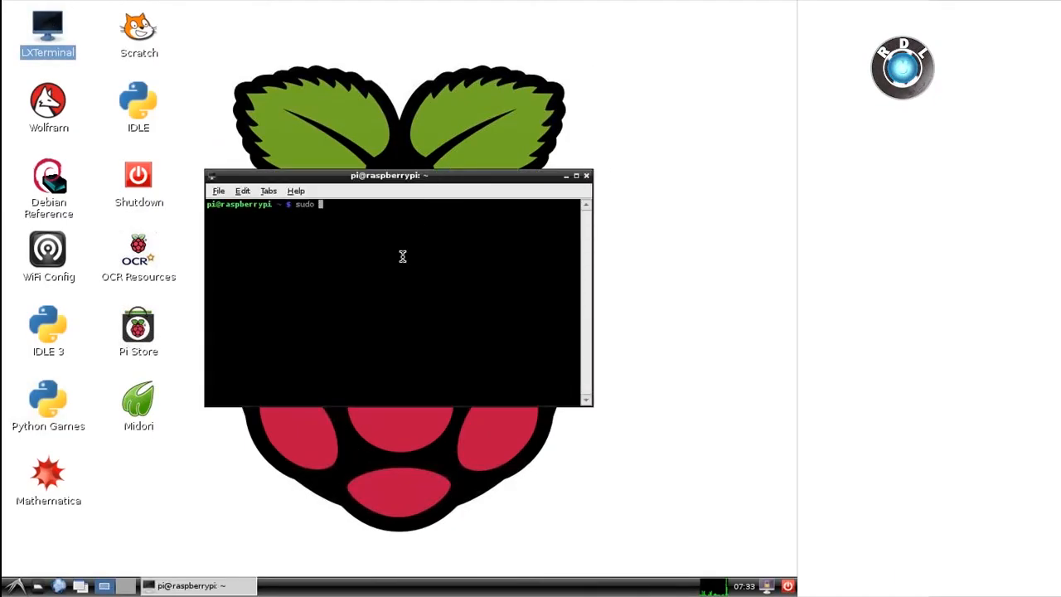
type("apt -")
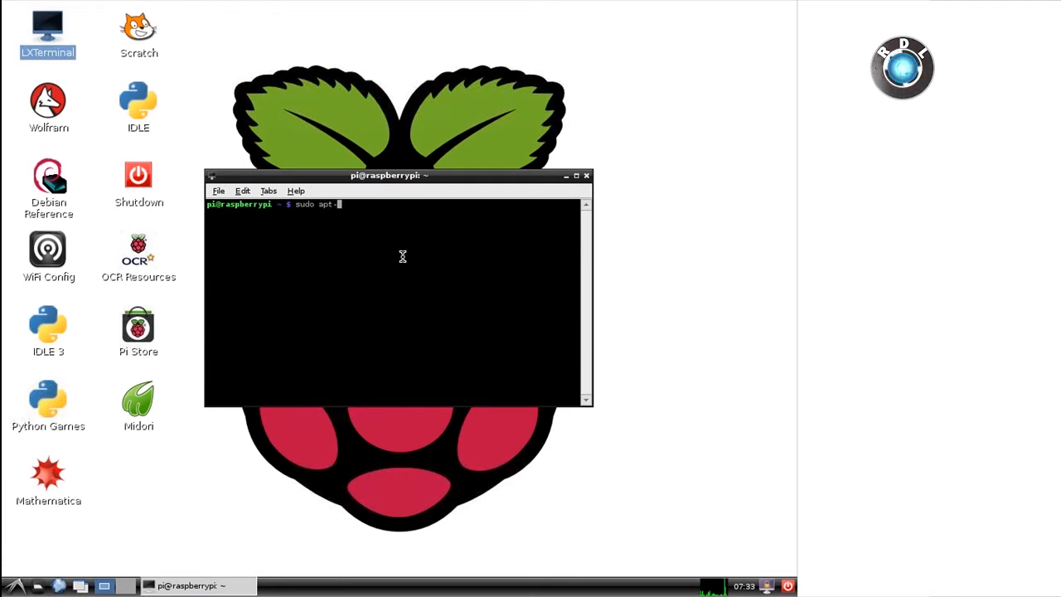
type("get install minicom")
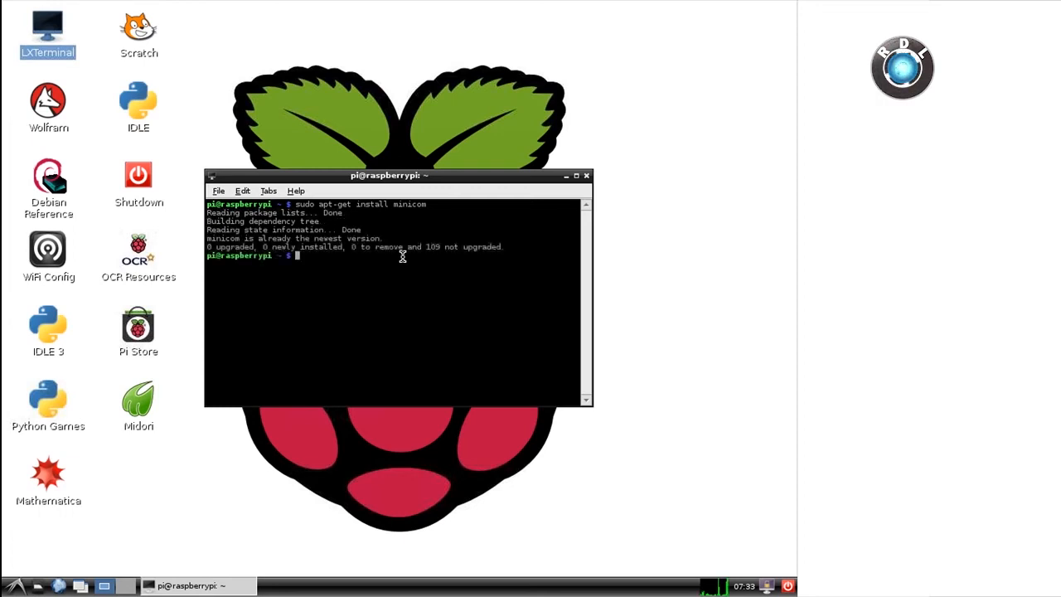
Launch 'sudo minicom -b 9600 -D /dev/ttyUSB0' to reach minicom's welcome screen
type("sudo")
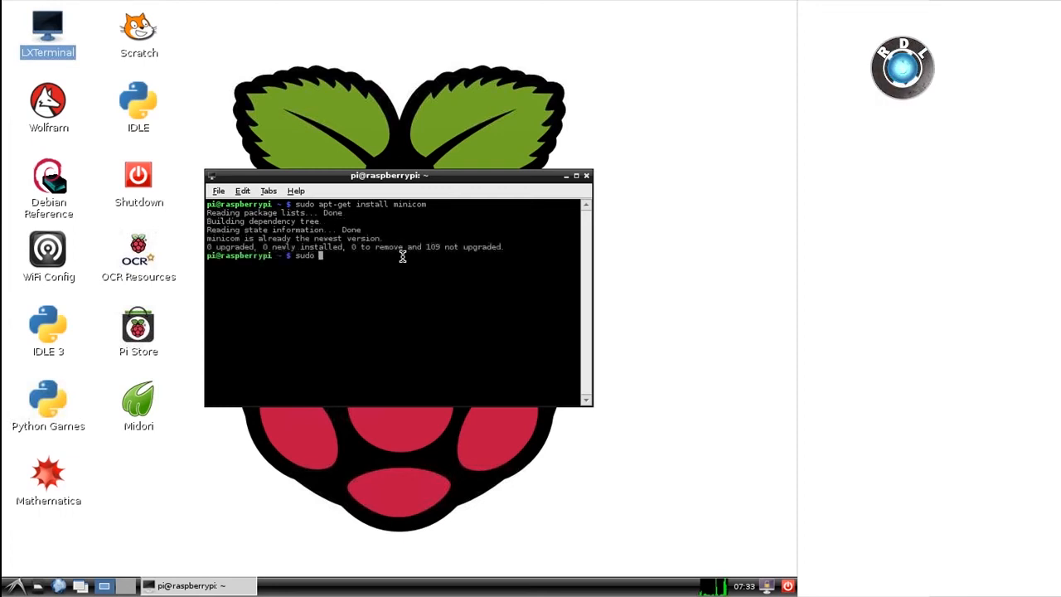
type("minicom")
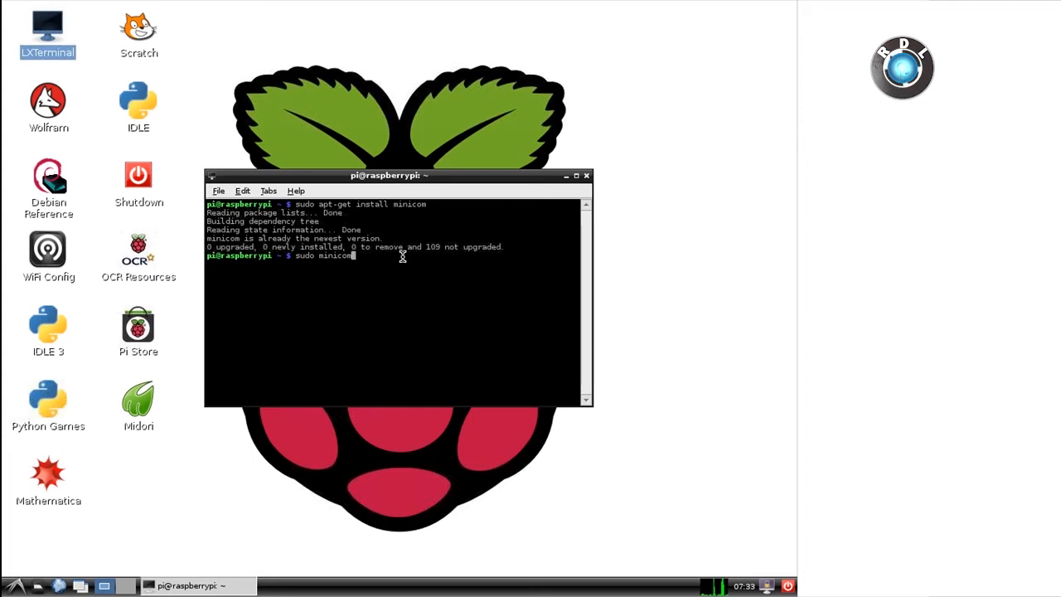
type("-b 9600 -D")
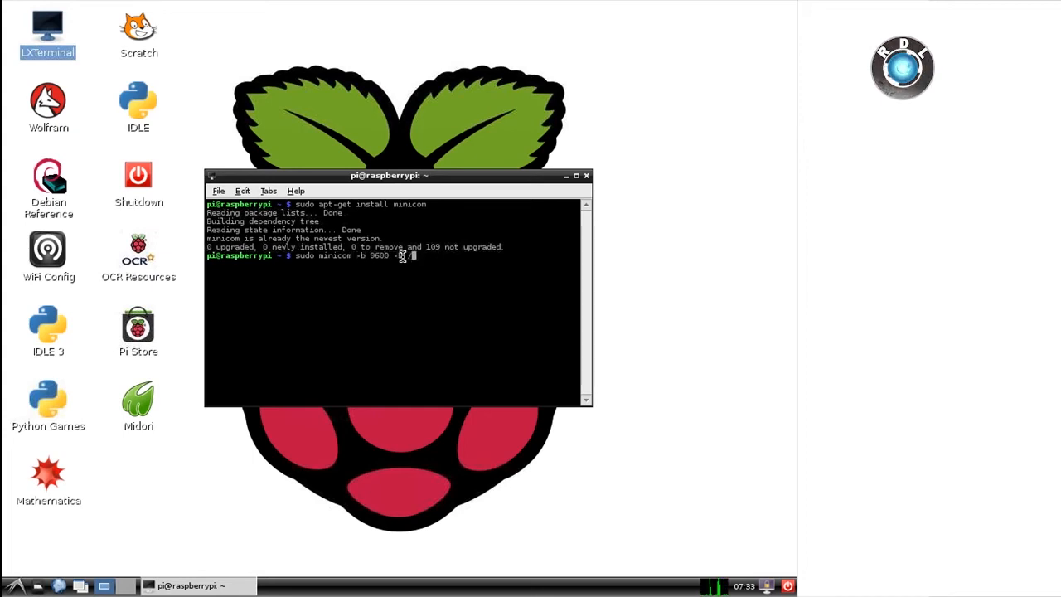
type("/dev/tty")
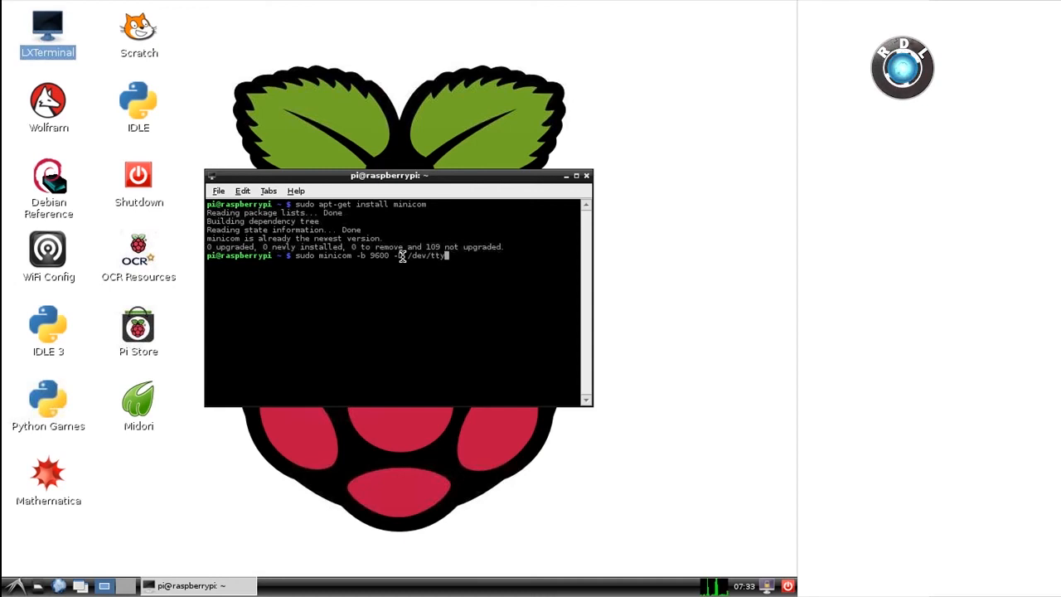
type("USB0")
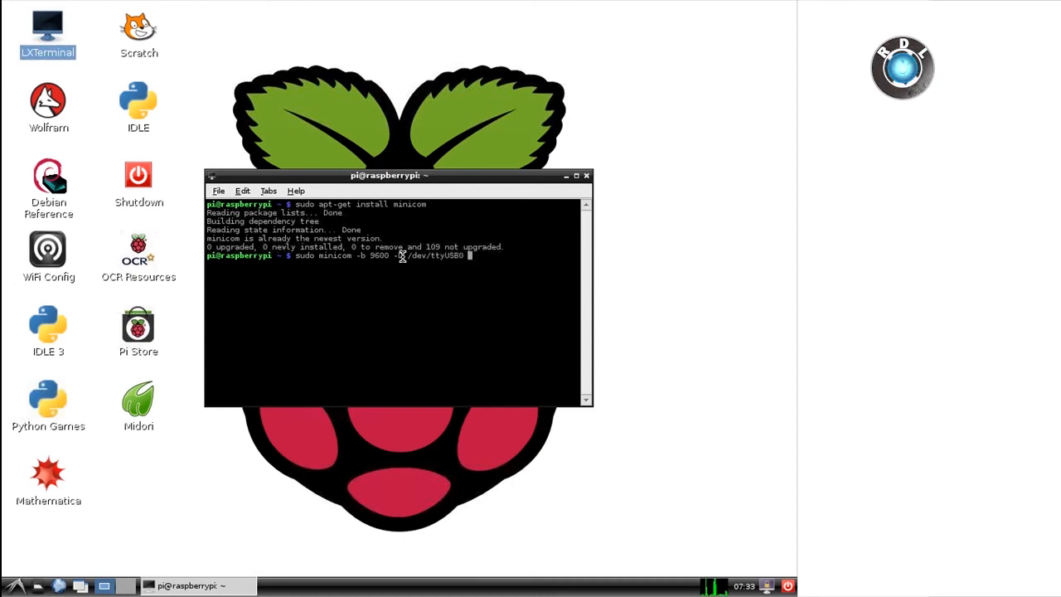
key("Return")
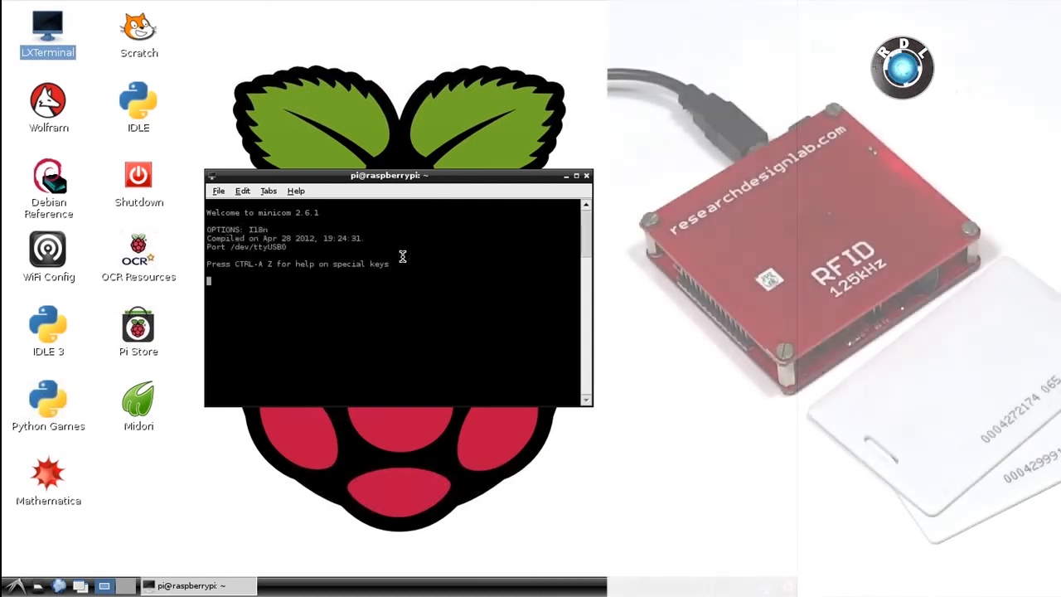